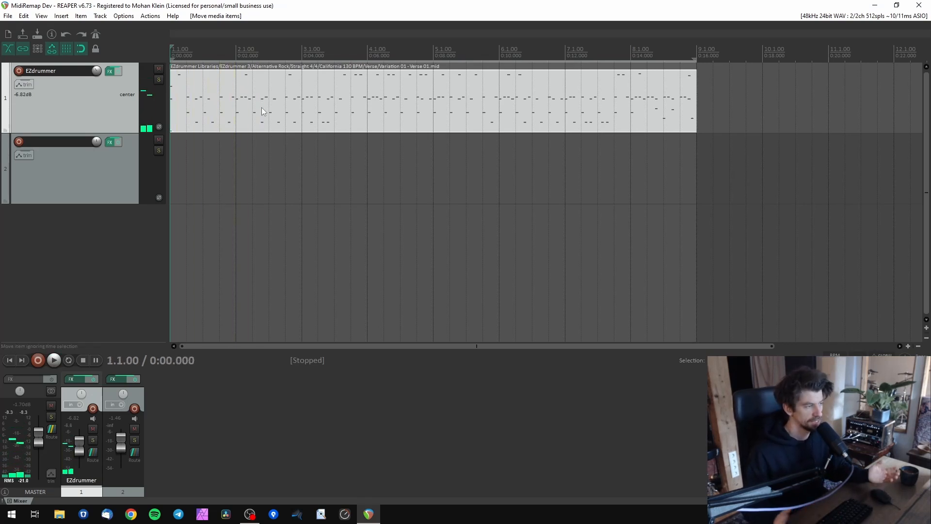
- Check track 2's Kontakt Benny Greb instrument, then close its FX window
click(110, 141)
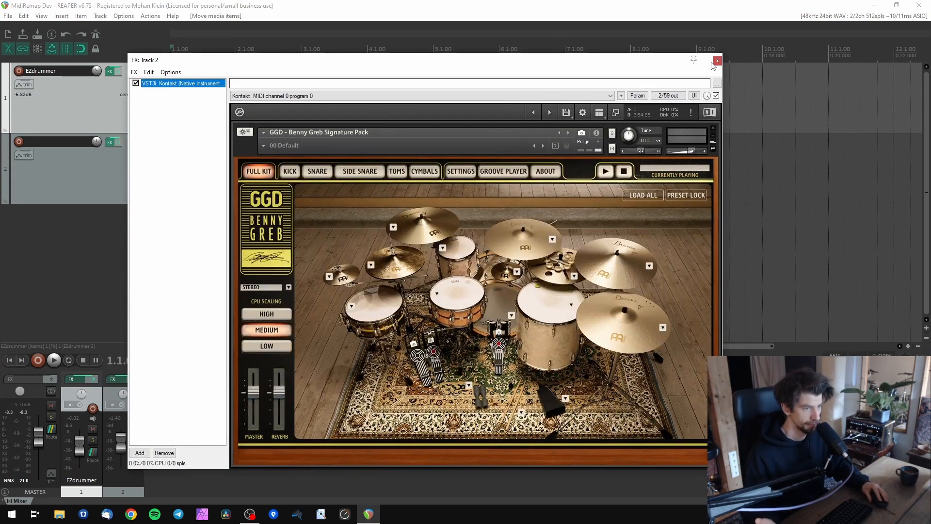
click(717, 60)
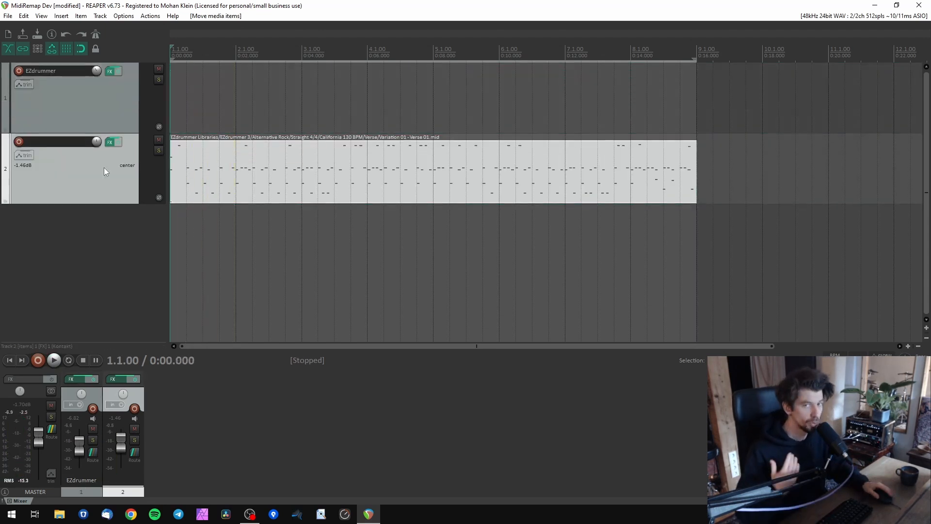
- Insert VST3 MidiRemap into track 2's FX chain above Kontakt and select it
click(110, 142)
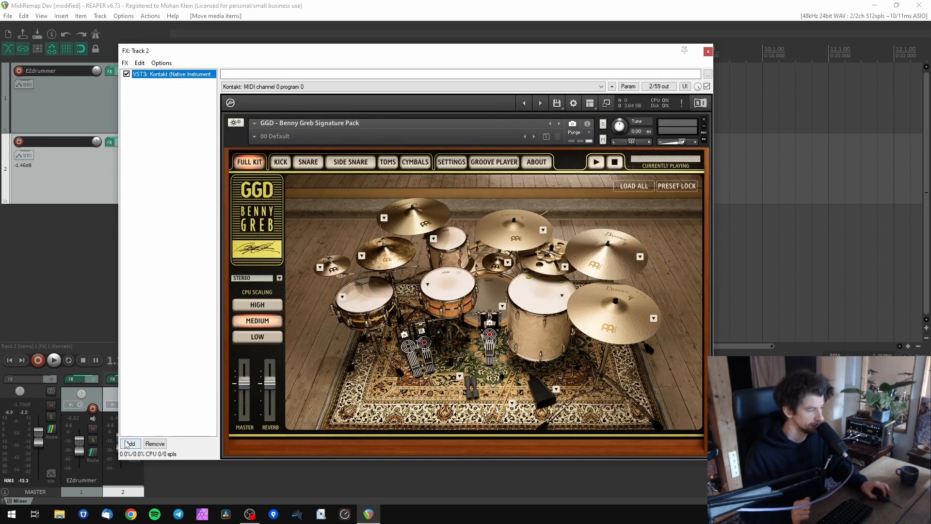
click(130, 444)
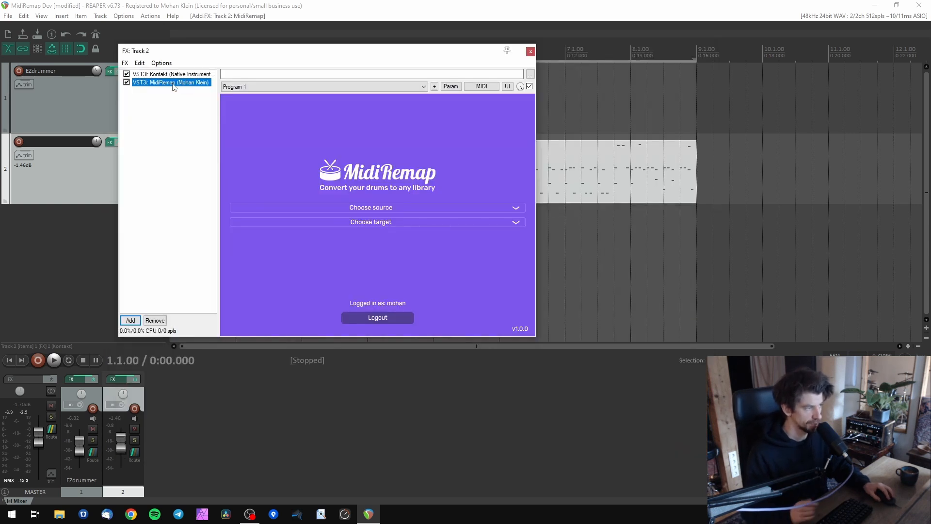
click(173, 82)
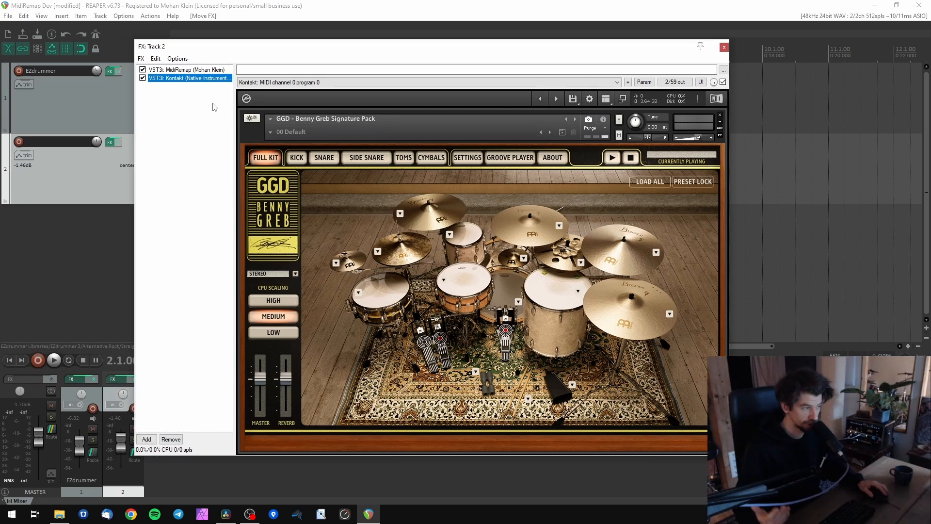
click(183, 69)
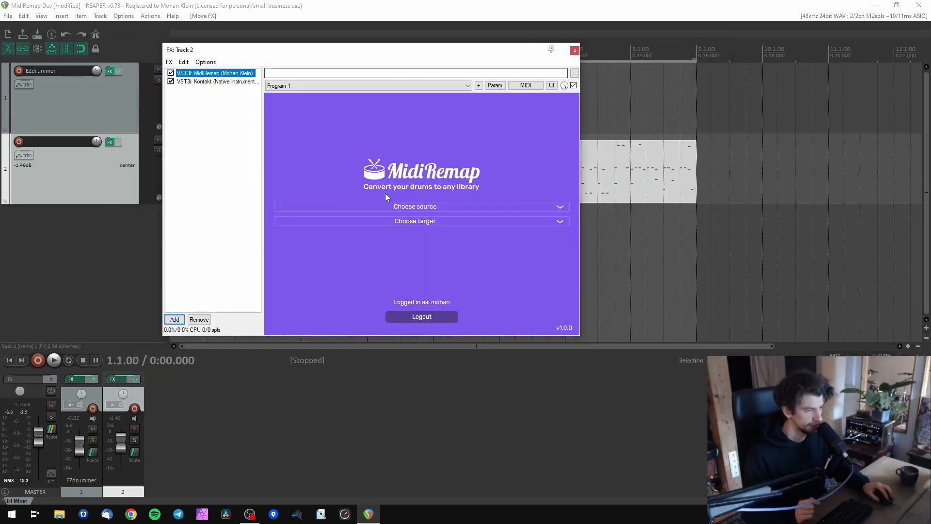
- Browse MidiRemap's drum library lists to pick EZdrummer 3 source and Benny Greb target
click(414, 206)
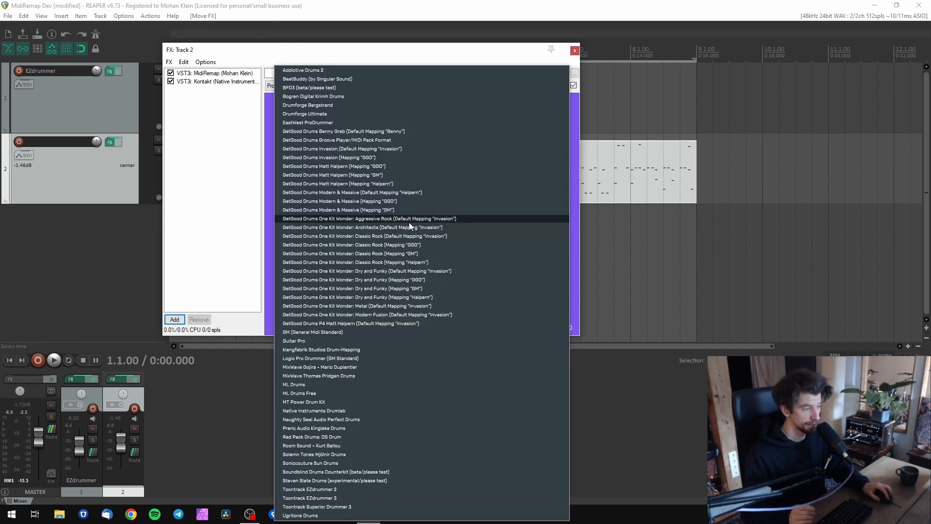
click(343, 131)
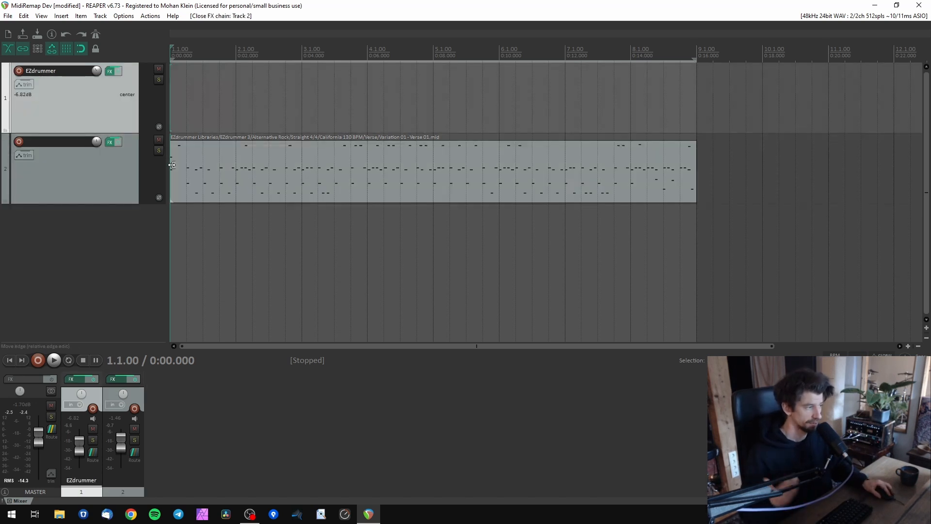
- Reopen track 2's FX chain and select MidiRemap to view its EZdrummer-to-Benny Greb mapping
click(112, 141)
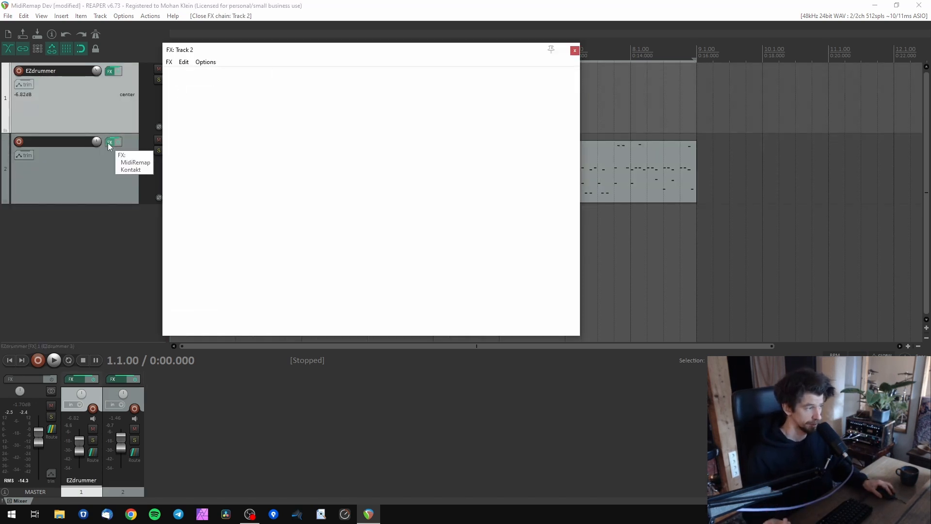
click(110, 141)
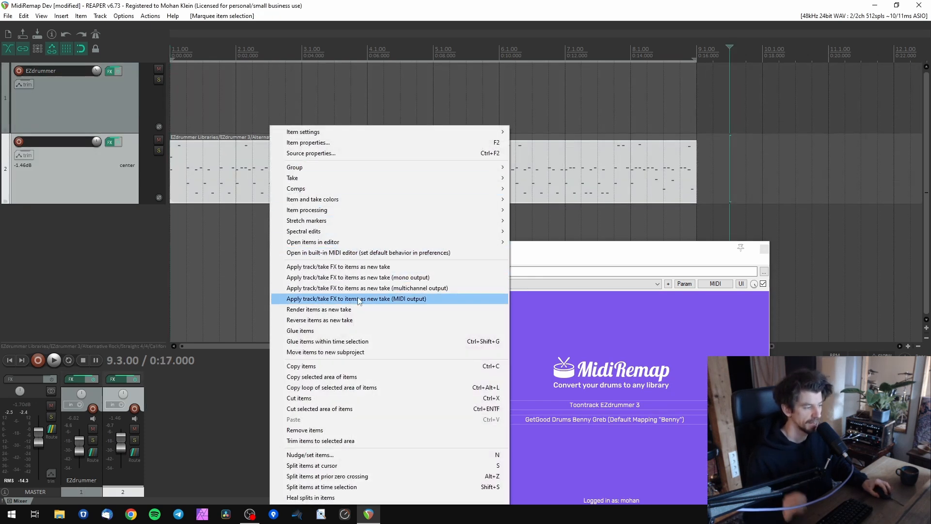
mouse_move(347, 303)
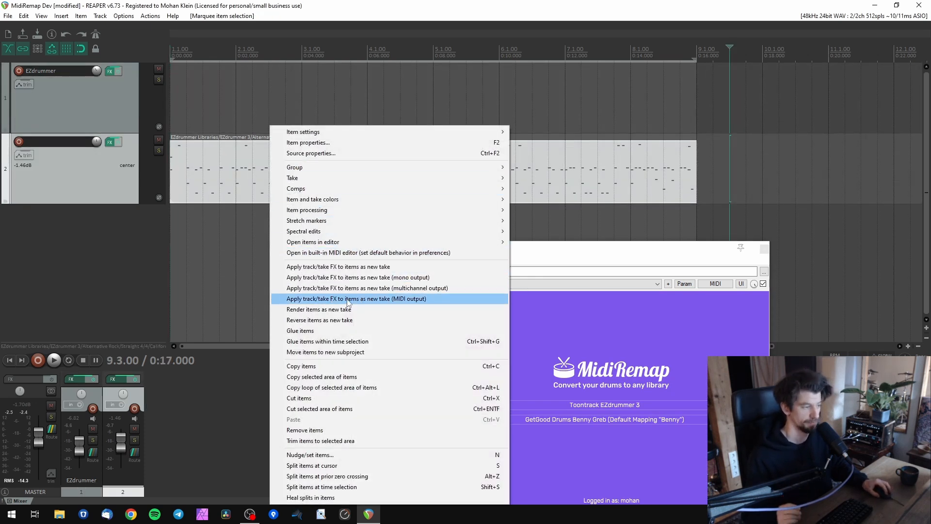
- Apply track/take FX to the drum item as a new take with MIDI output
click(356, 298)
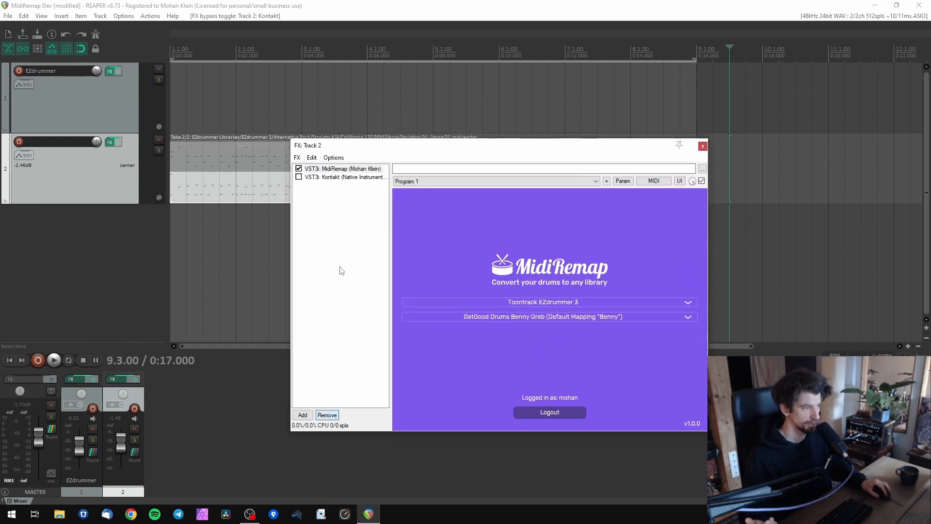
- Remove MidiRemap from track 2, keeping Kontakt active, and close the FX window
click(342, 176)
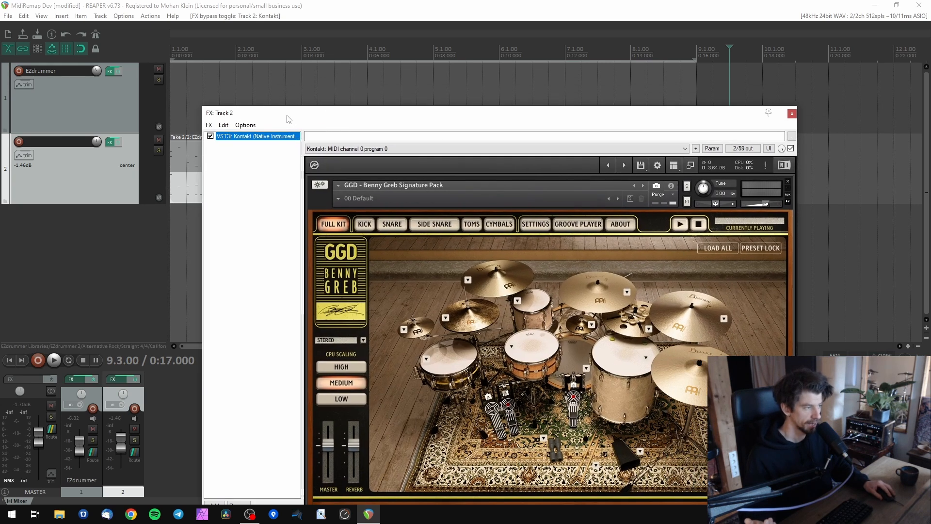
click(791, 114)
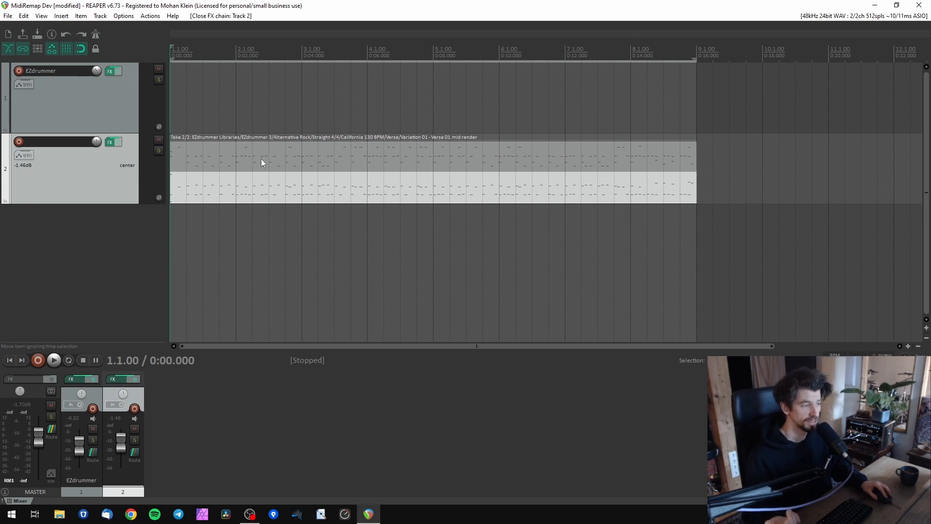
mouse_move(230, 195)
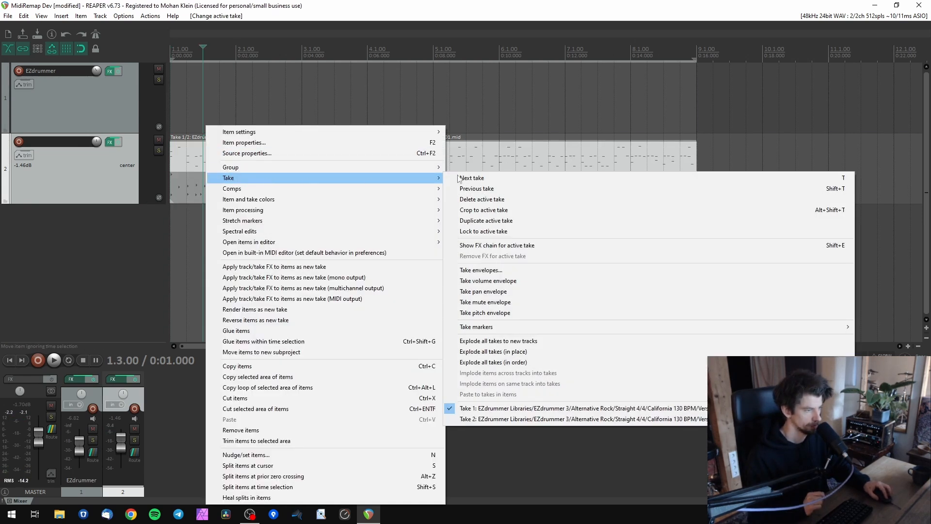
- Delete the item's original EZdrummer take, keeping only the remapped render take
click(482, 199)
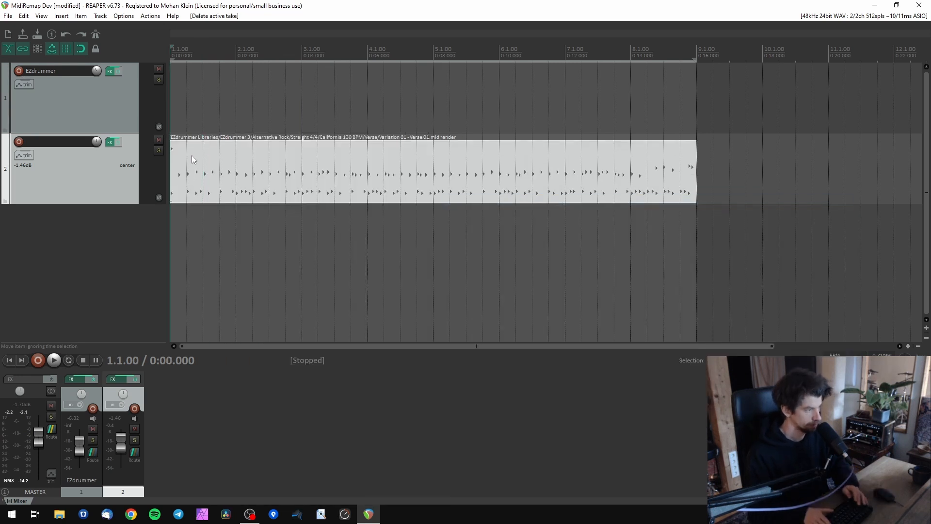